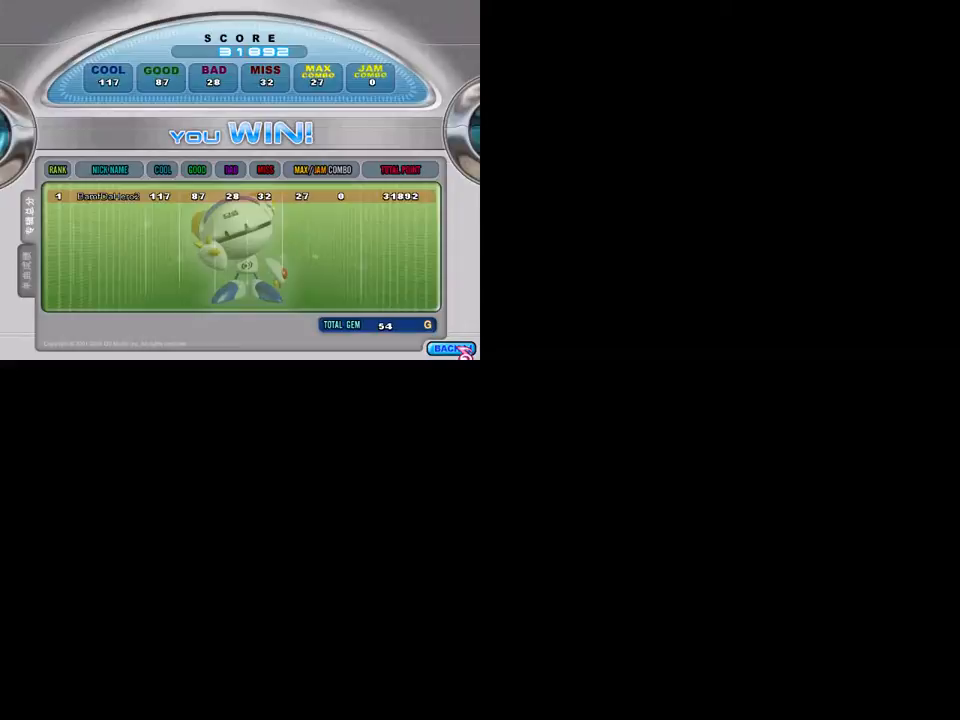
- Leave the win results and start the room's game countdown
{"action": "left_click", "coordinate": [449, 349]}
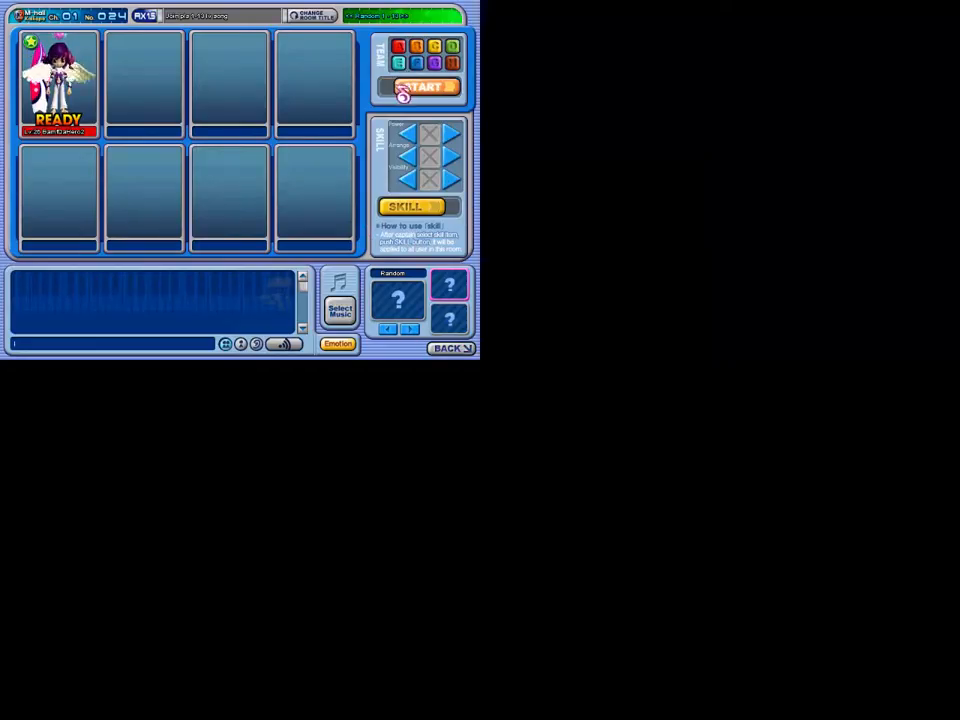
{"action": "left_click", "coordinate": [425, 86]}
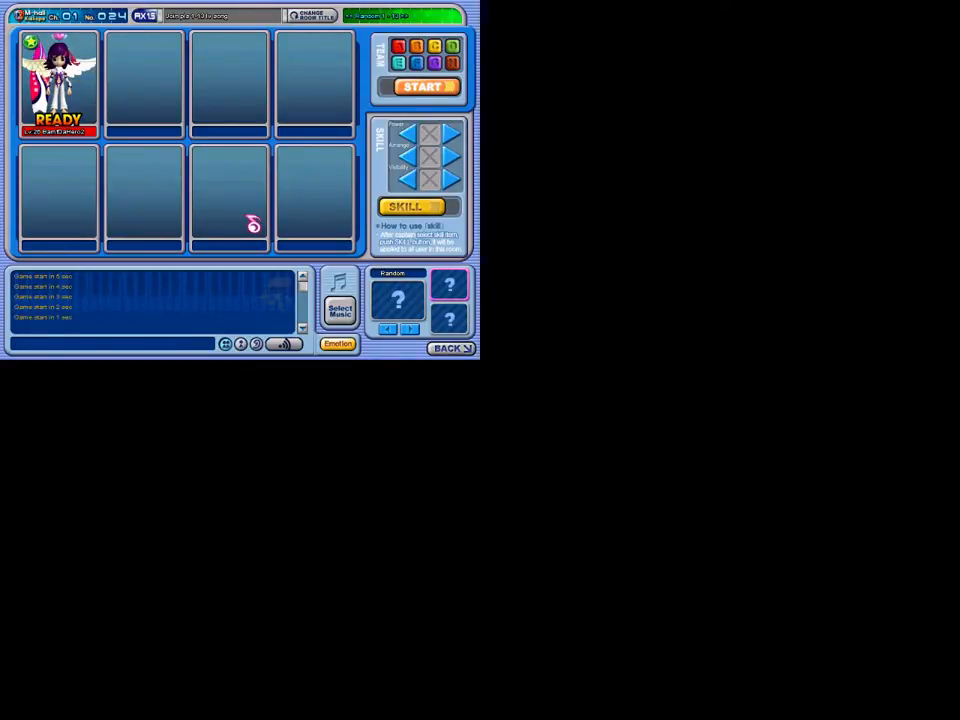
{"action": "left_click", "coordinate": [424, 86]}
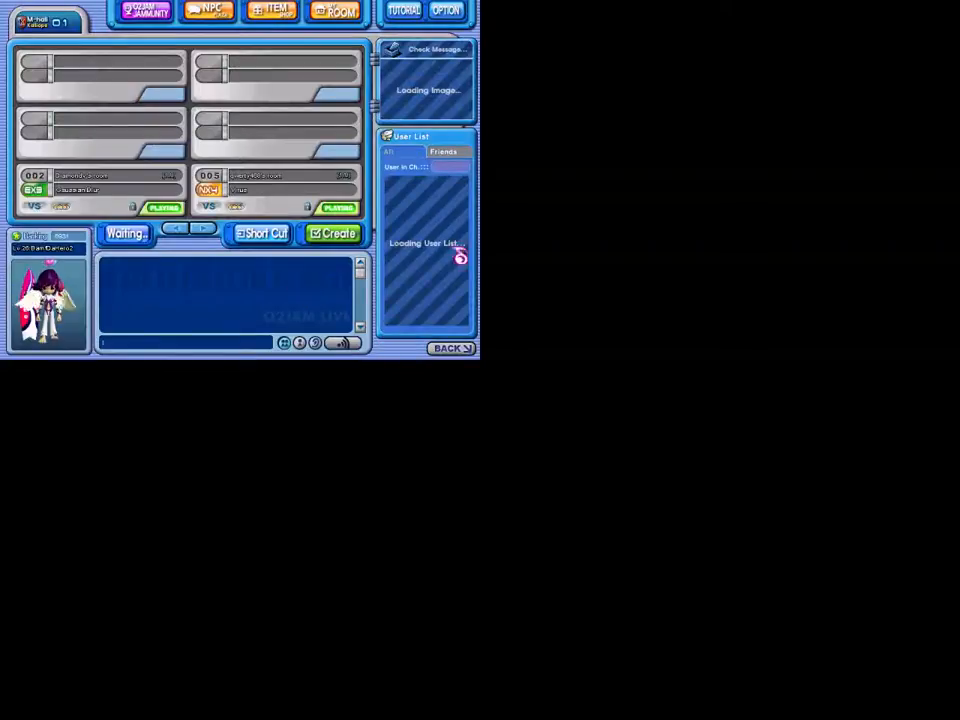
- Create a new VS room from the channel lobby, keeping VS ROOM mode
{"action": "left_click", "coordinate": [330, 233]}
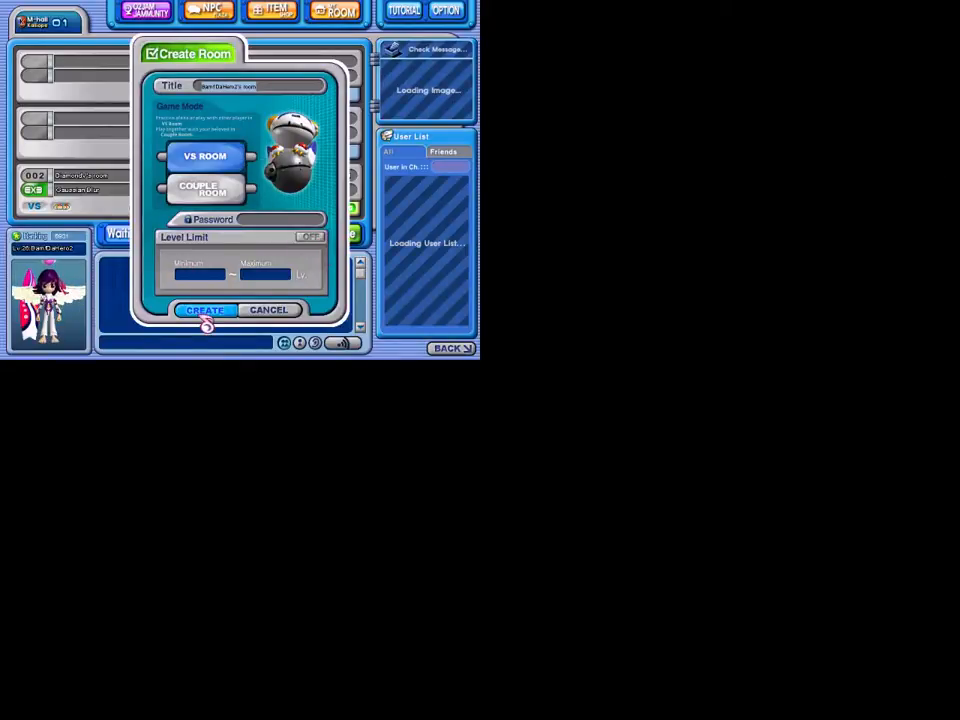
{"action": "left_click", "coordinate": [204, 309]}
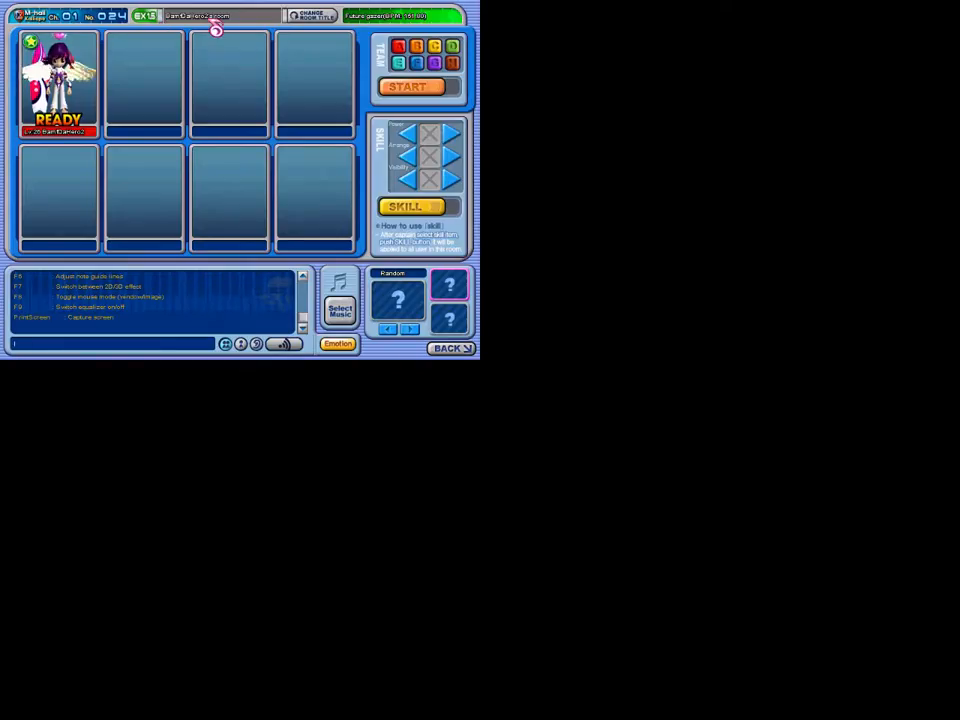
- Bring up the room's song selection and choose the Random option
{"action": "left_click", "coordinate": [311, 15]}
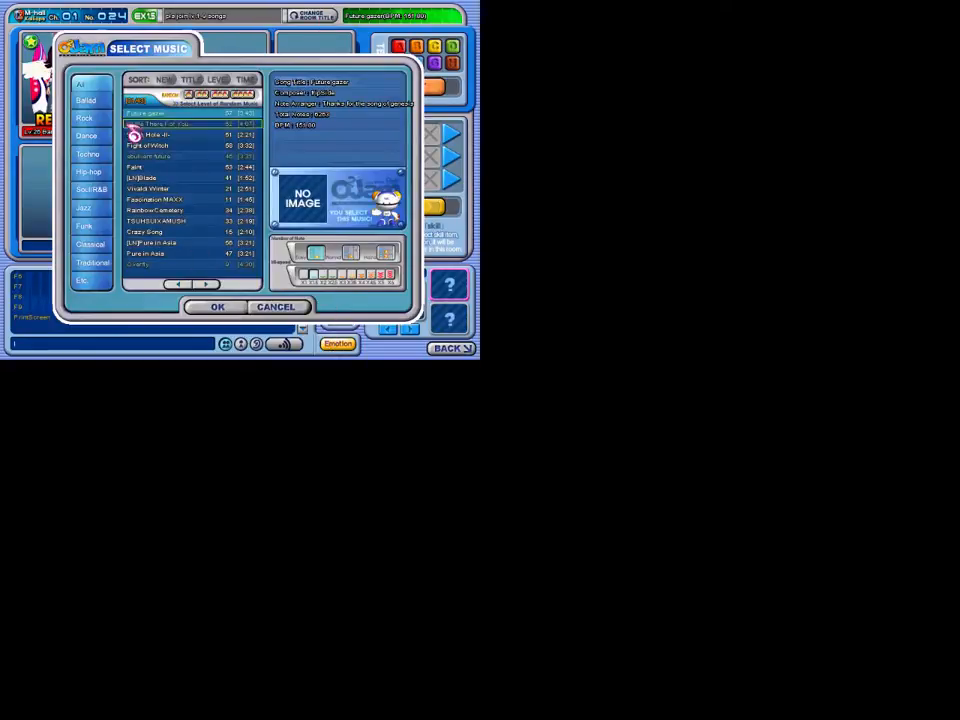
{"action": "left_click", "coordinate": [217, 306]}
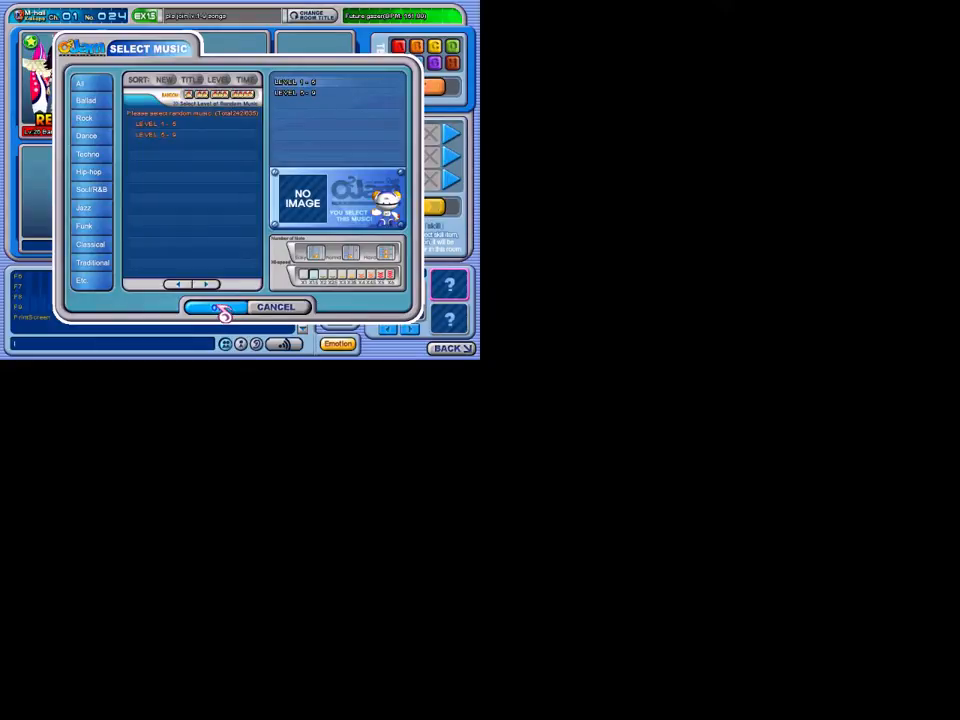